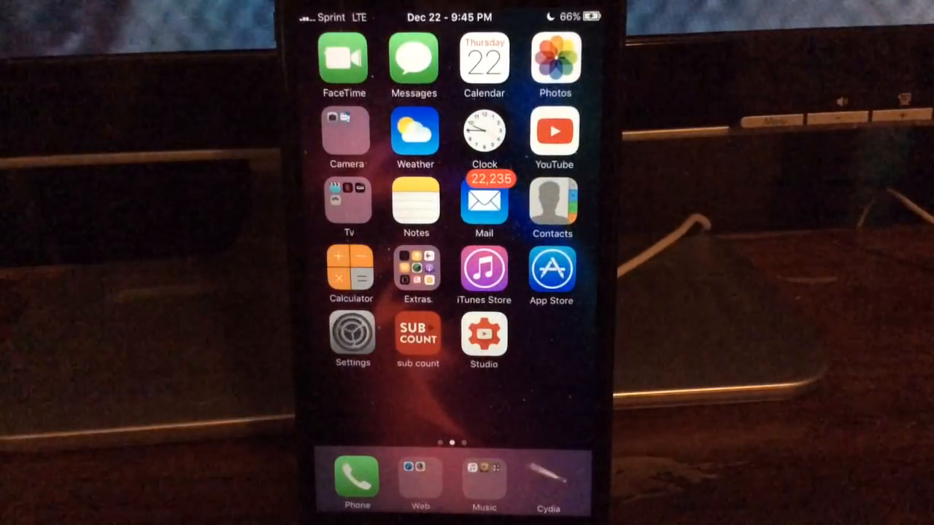
# Step: Launch Settings, browse Cylinder's animation effects, and return to the Tweaks list
pyautogui.click(353, 335)
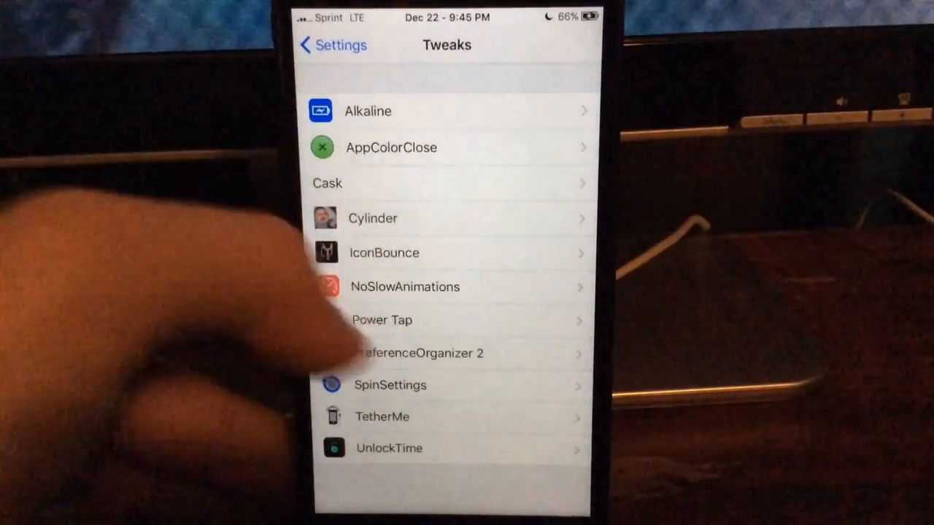
pyautogui.click(445, 111)
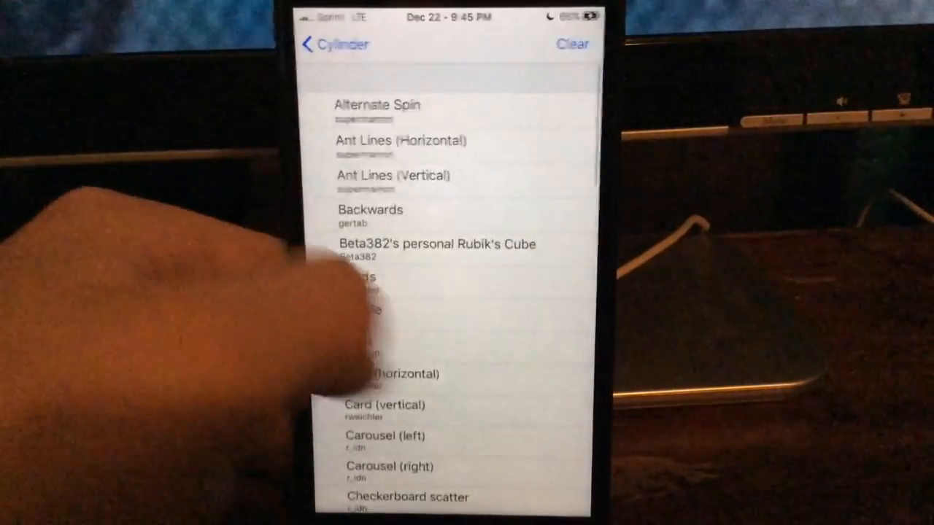
pyautogui.click(336, 43)
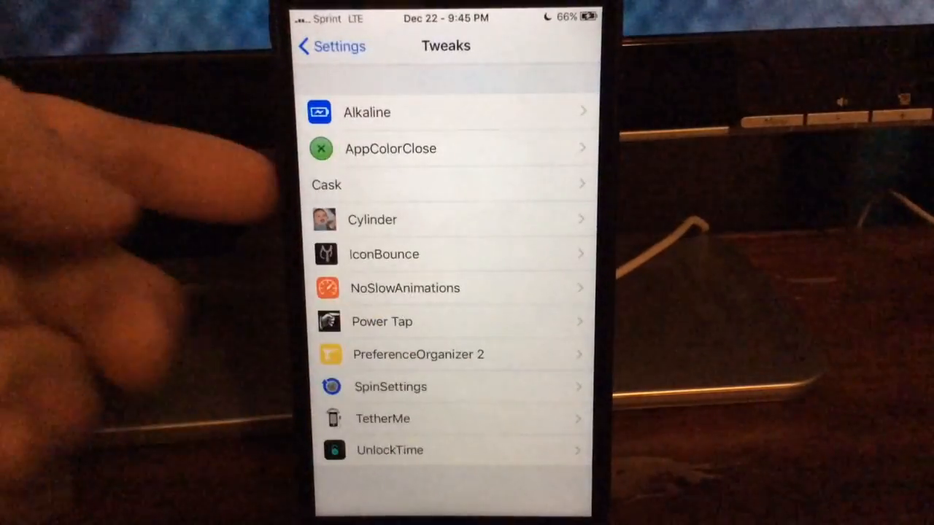
pyautogui.click(328, 46)
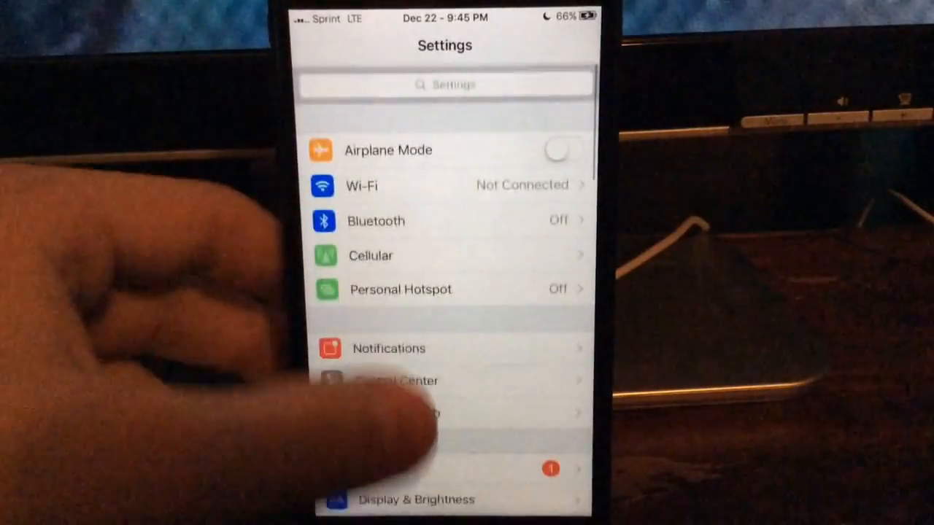
pyautogui.scroll(-3)
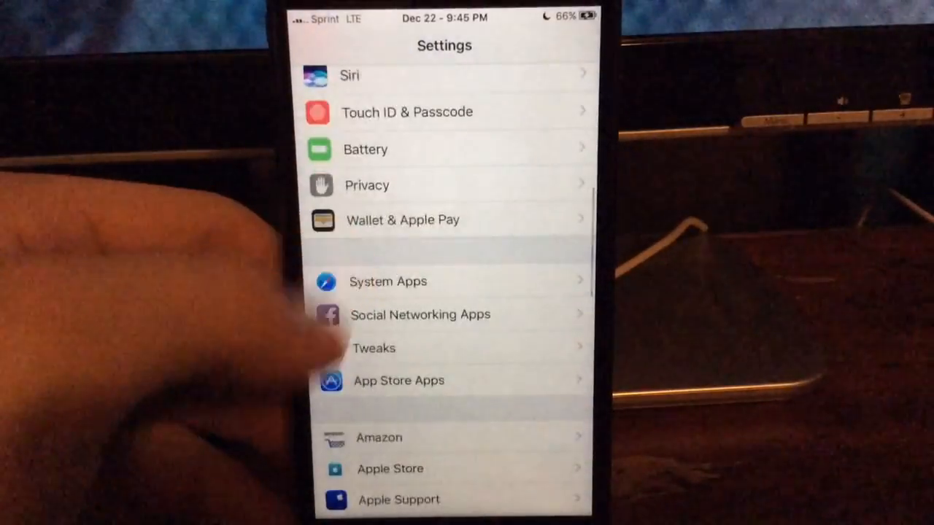
pyautogui.click(374, 348)
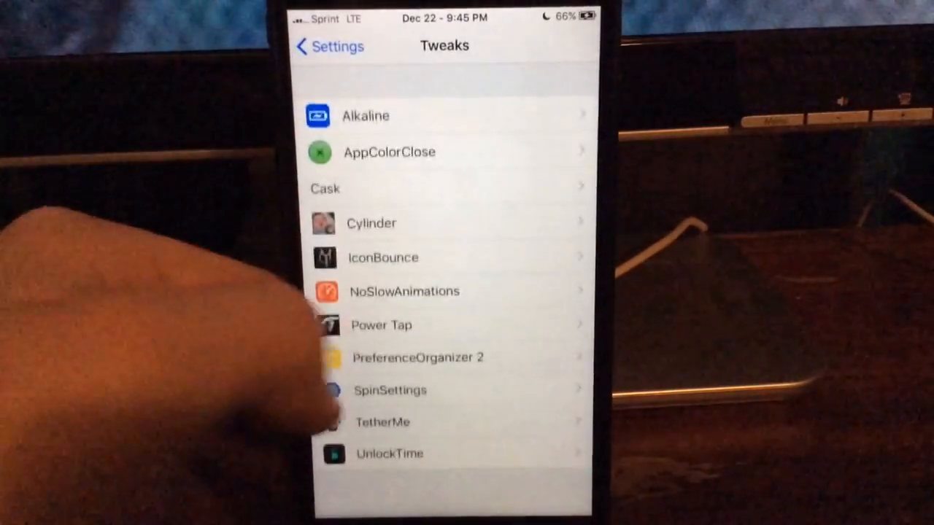
pyautogui.click(328, 46)
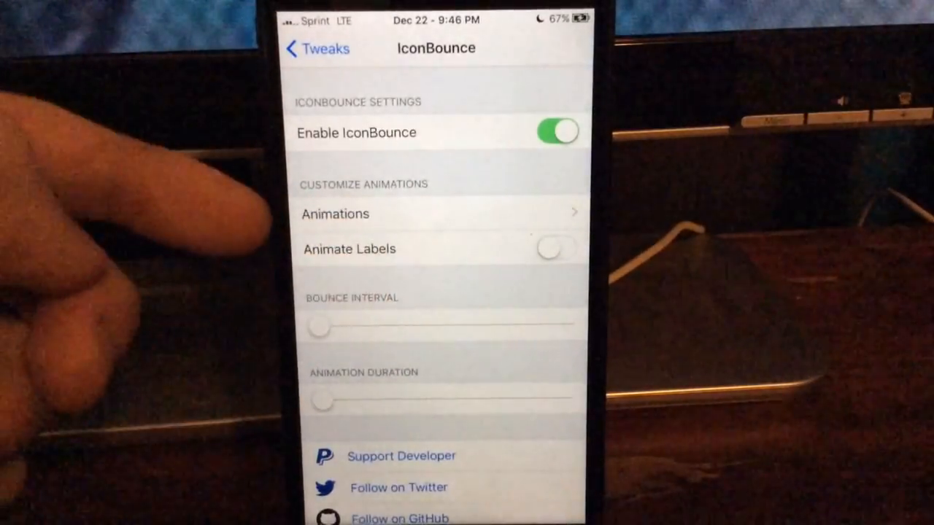
# Step: Scroll through IconBounce's settings and leave the page
pyautogui.scroll(3)
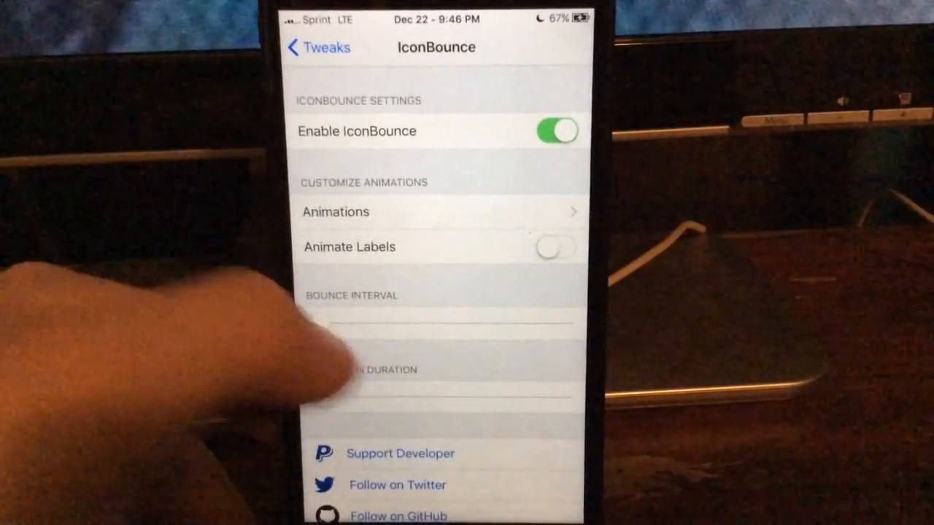
pyautogui.click(317, 47)
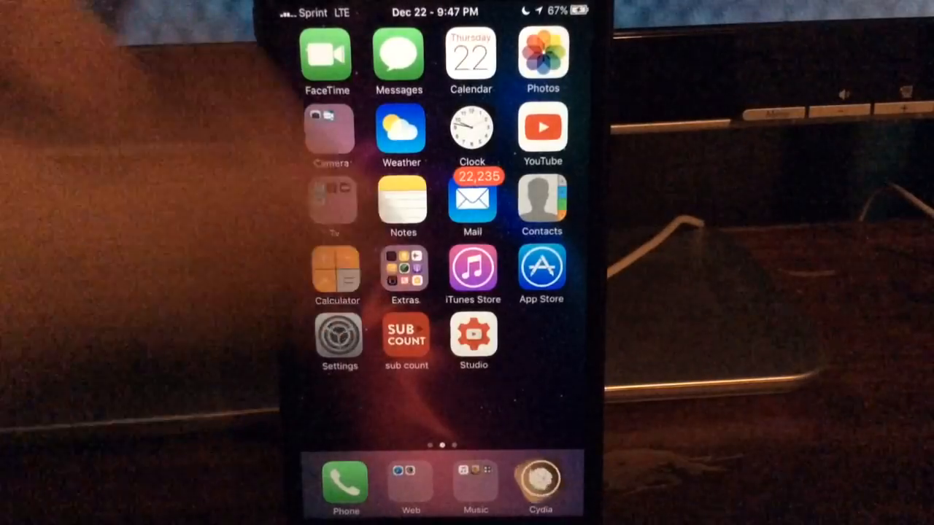
# Step: Reopen Settings from the home screen
pyautogui.click(405, 274)
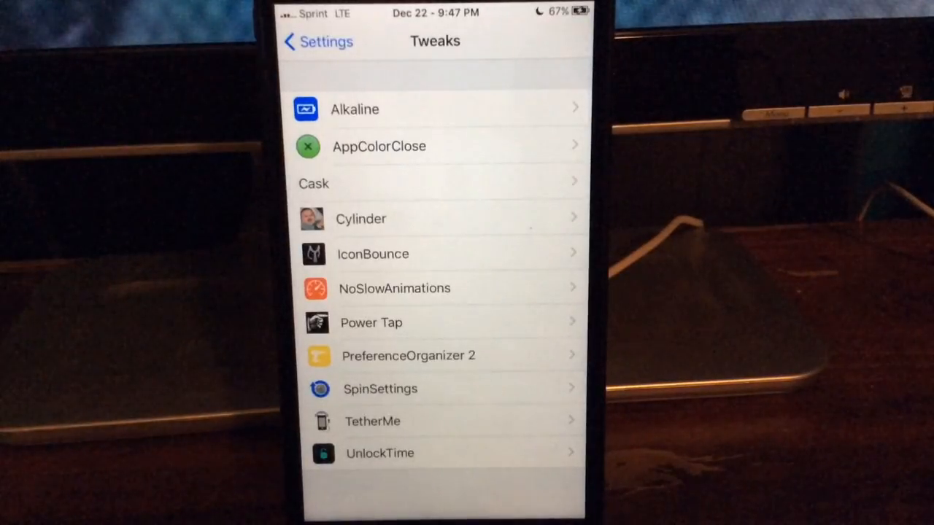
# Step: Switch off NoSlowAnimations' 'Speed up HUDs' option and leave its settings
pyautogui.click(394, 288)
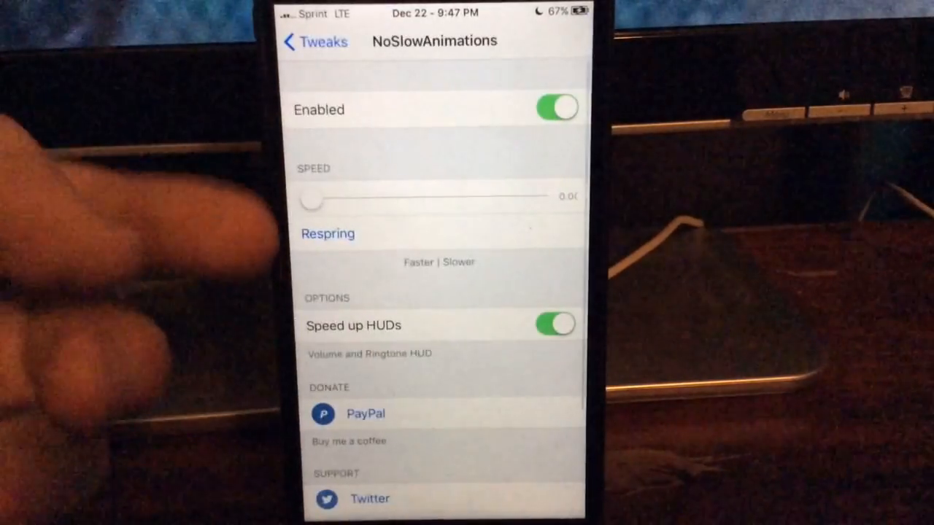
pyautogui.scroll(3)
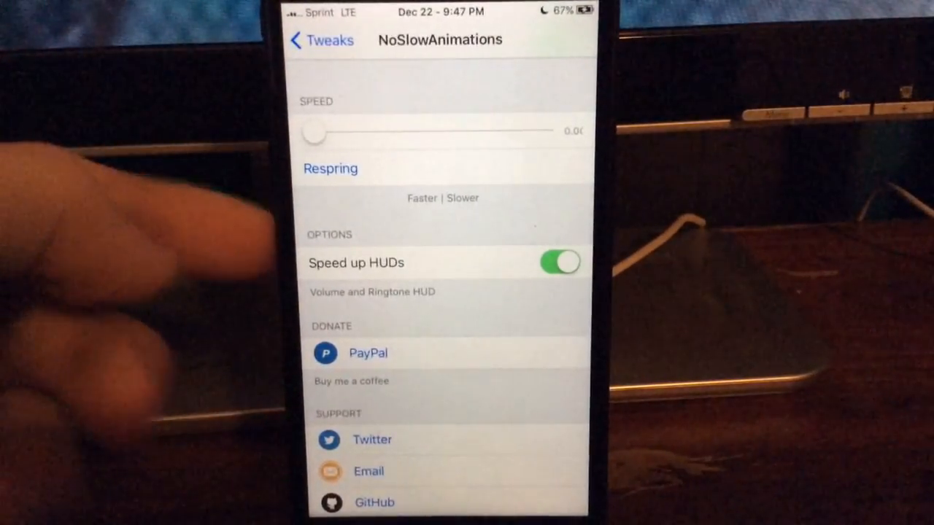
pyautogui.click(559, 262)
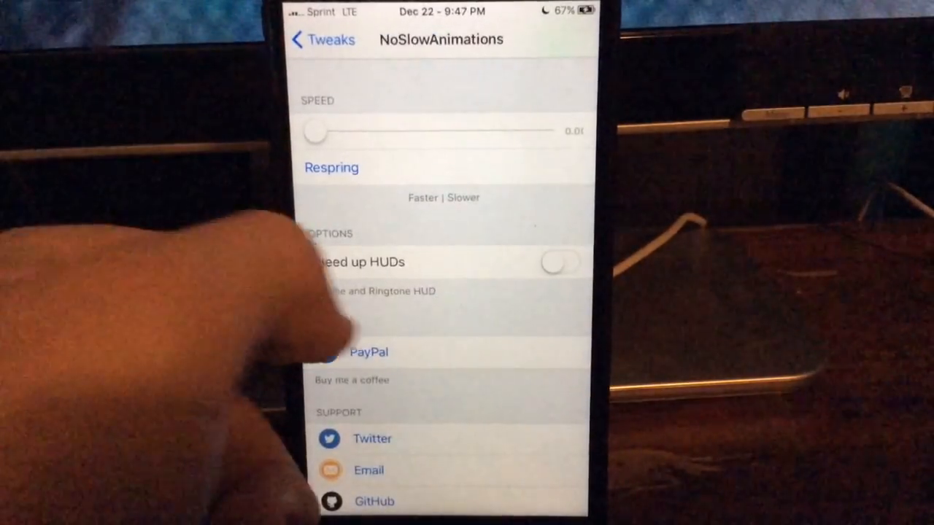
pyautogui.click(323, 39)
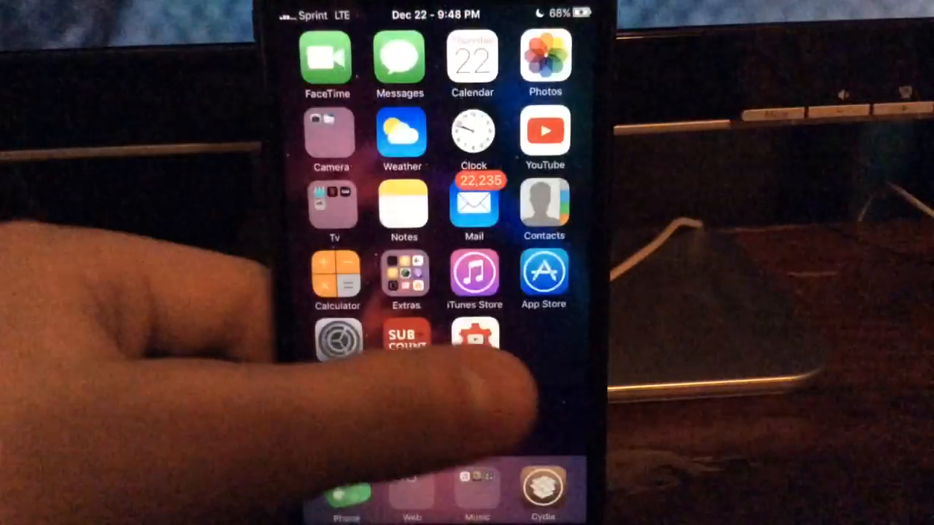
# Step: Swipe the home screen to the page with Minecraft PE and Clash of Clans
pyautogui.hscroll(-3)
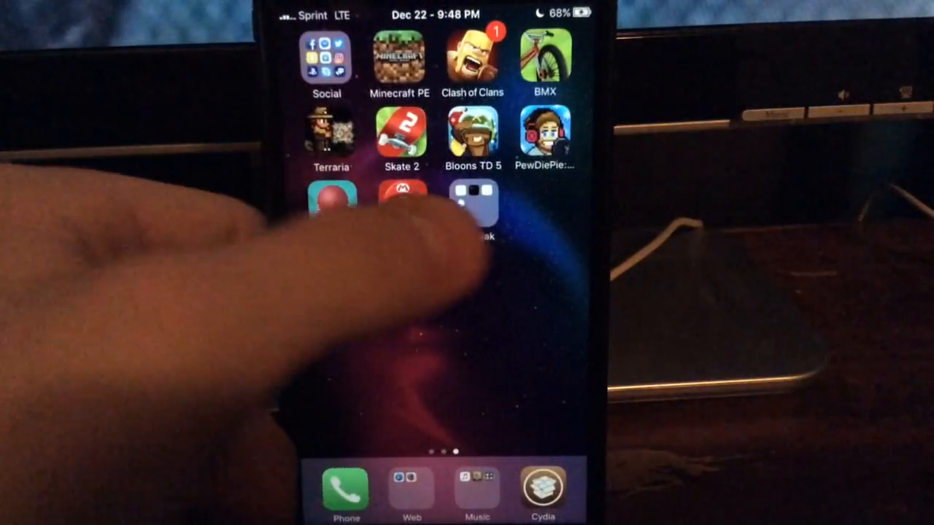